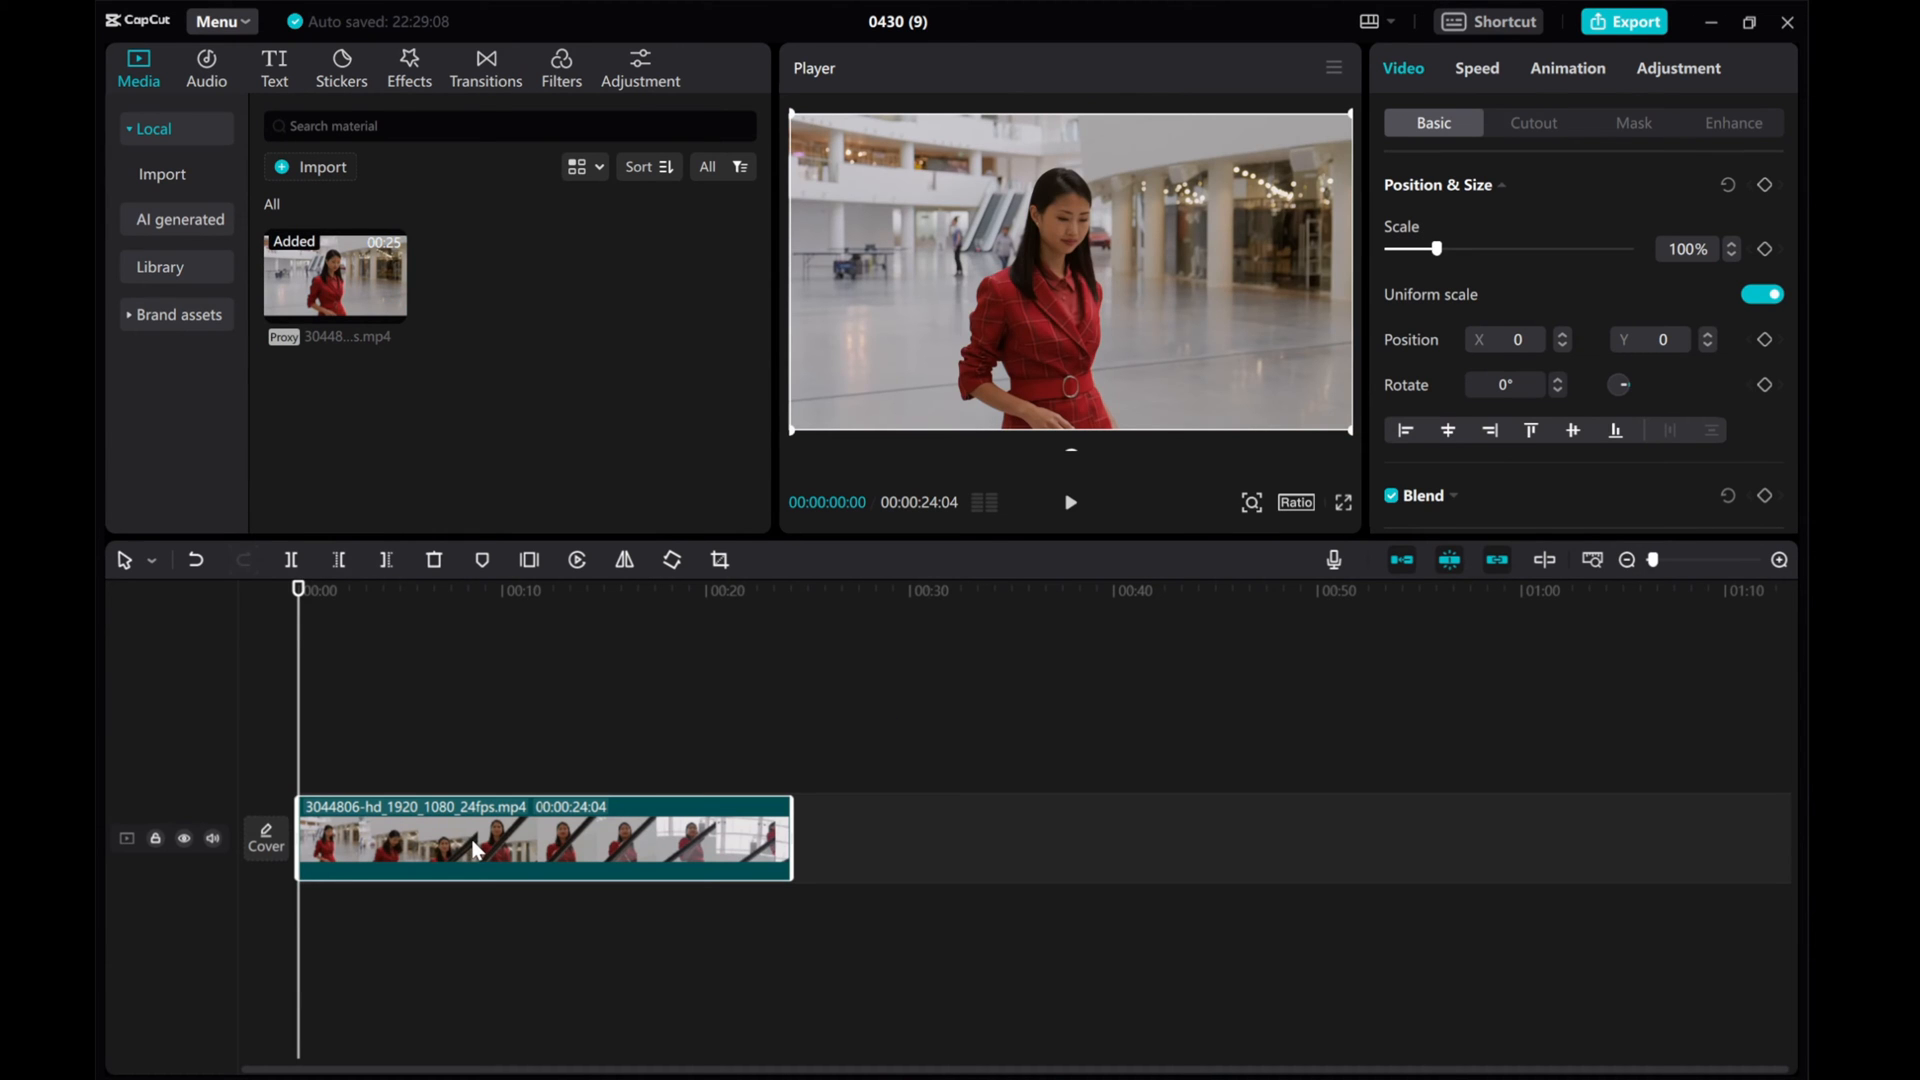
pyautogui.moveTo(362, 166)
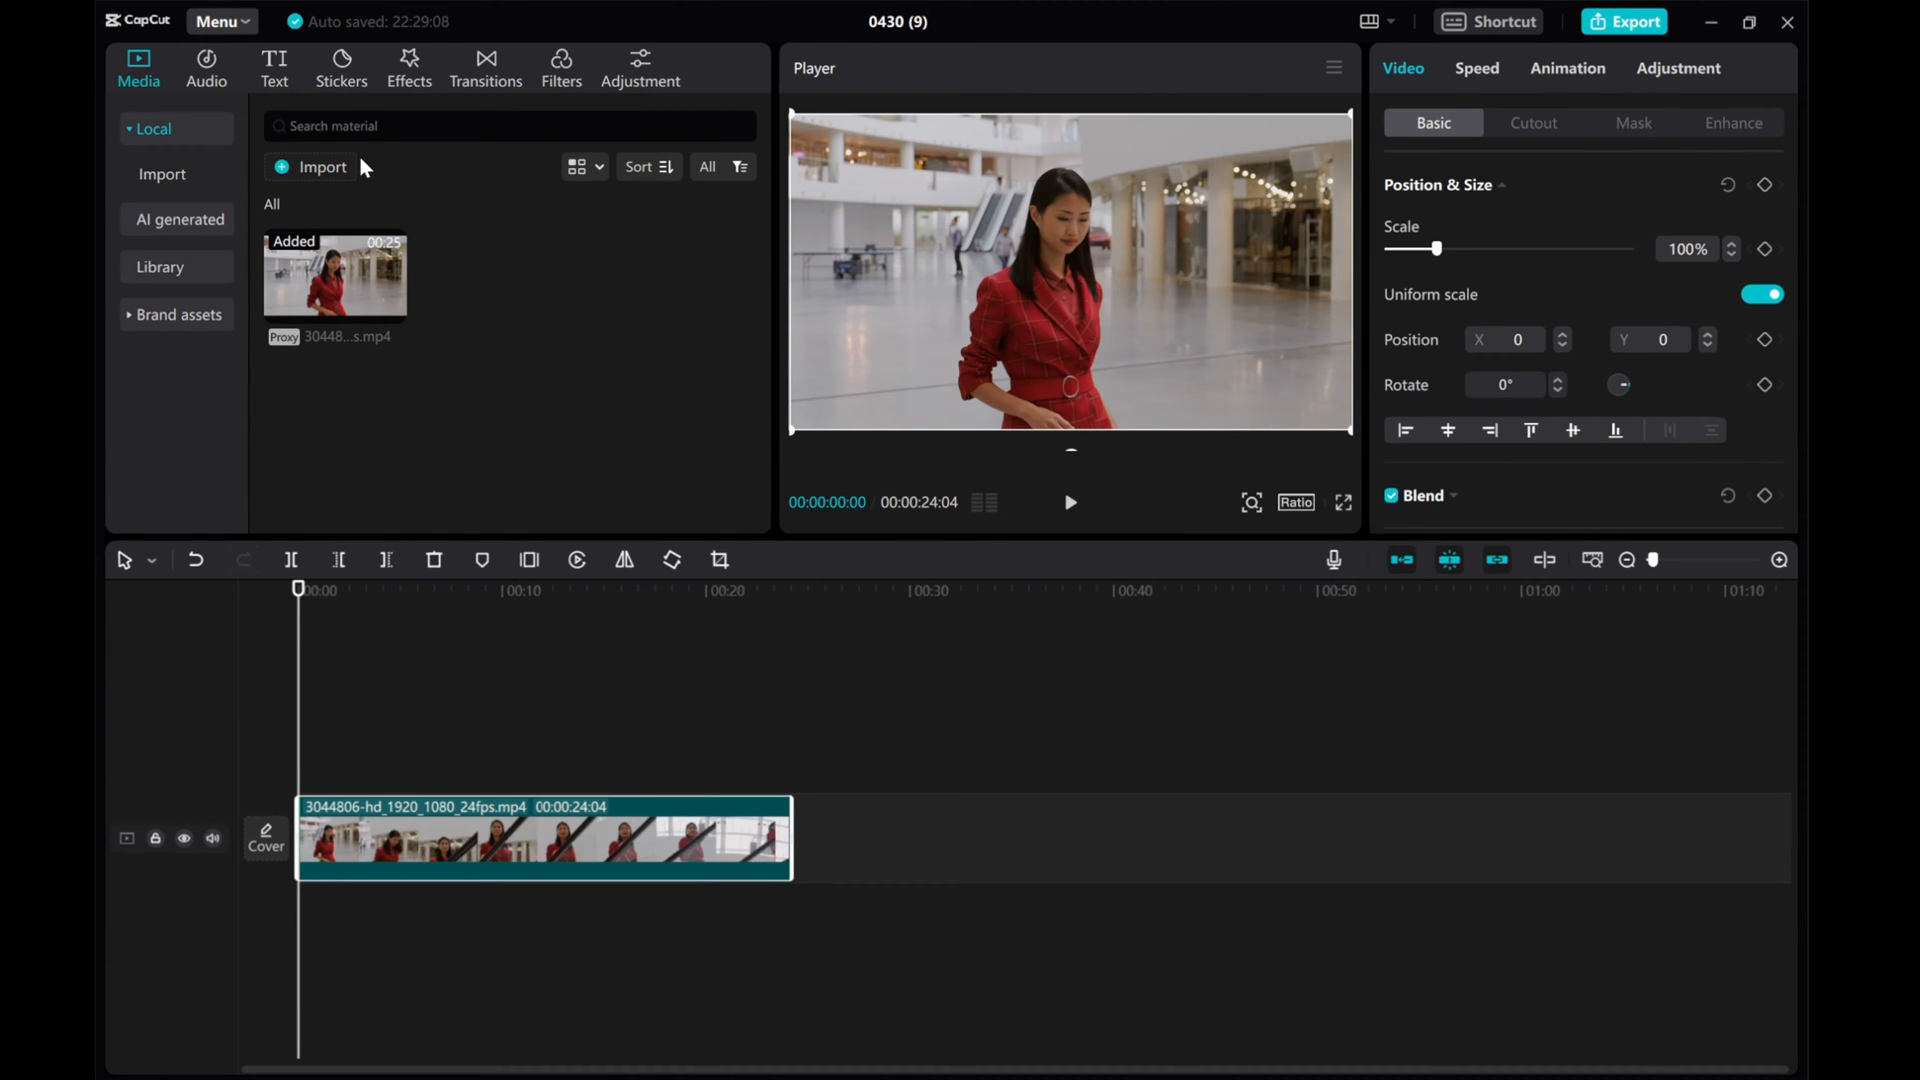
# - Show the Effects library with the Video effects category list expanded and scrolled
pyautogui.click(407, 68)
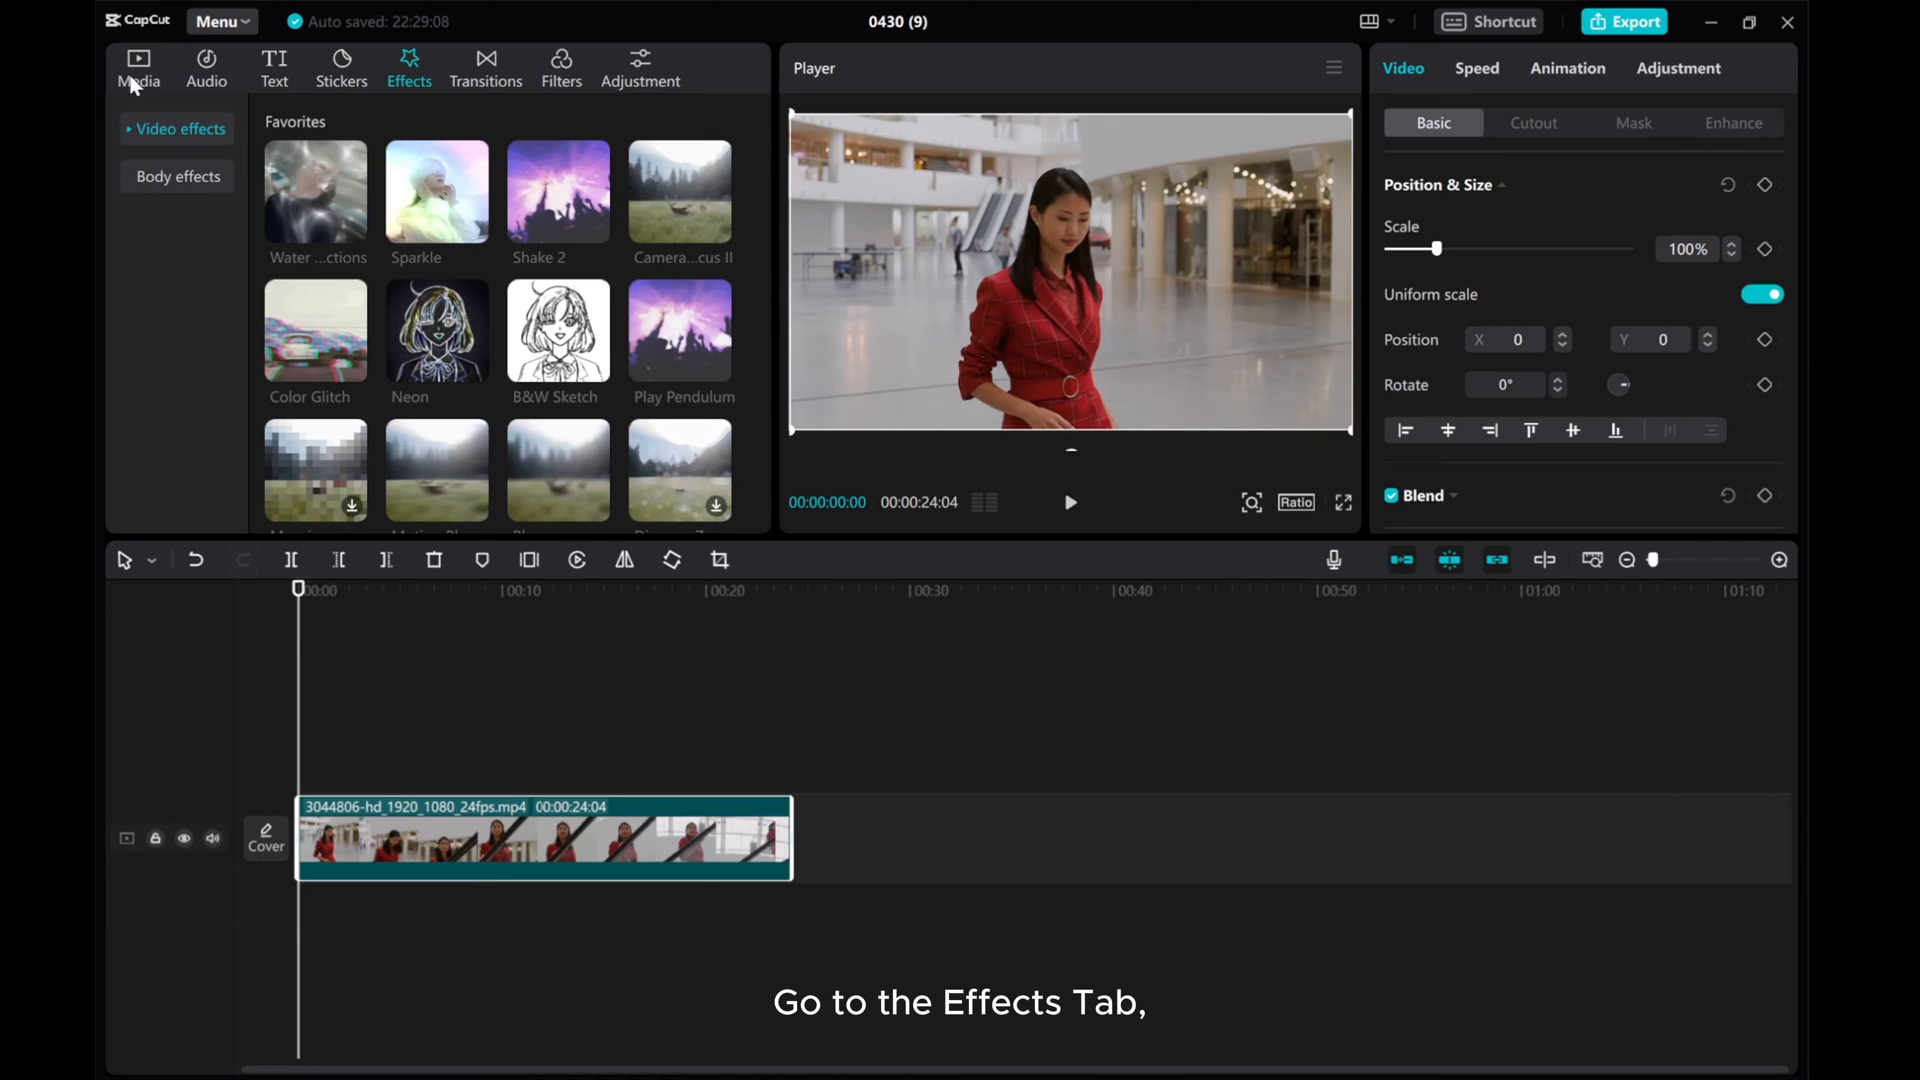
pyautogui.click(178, 128)
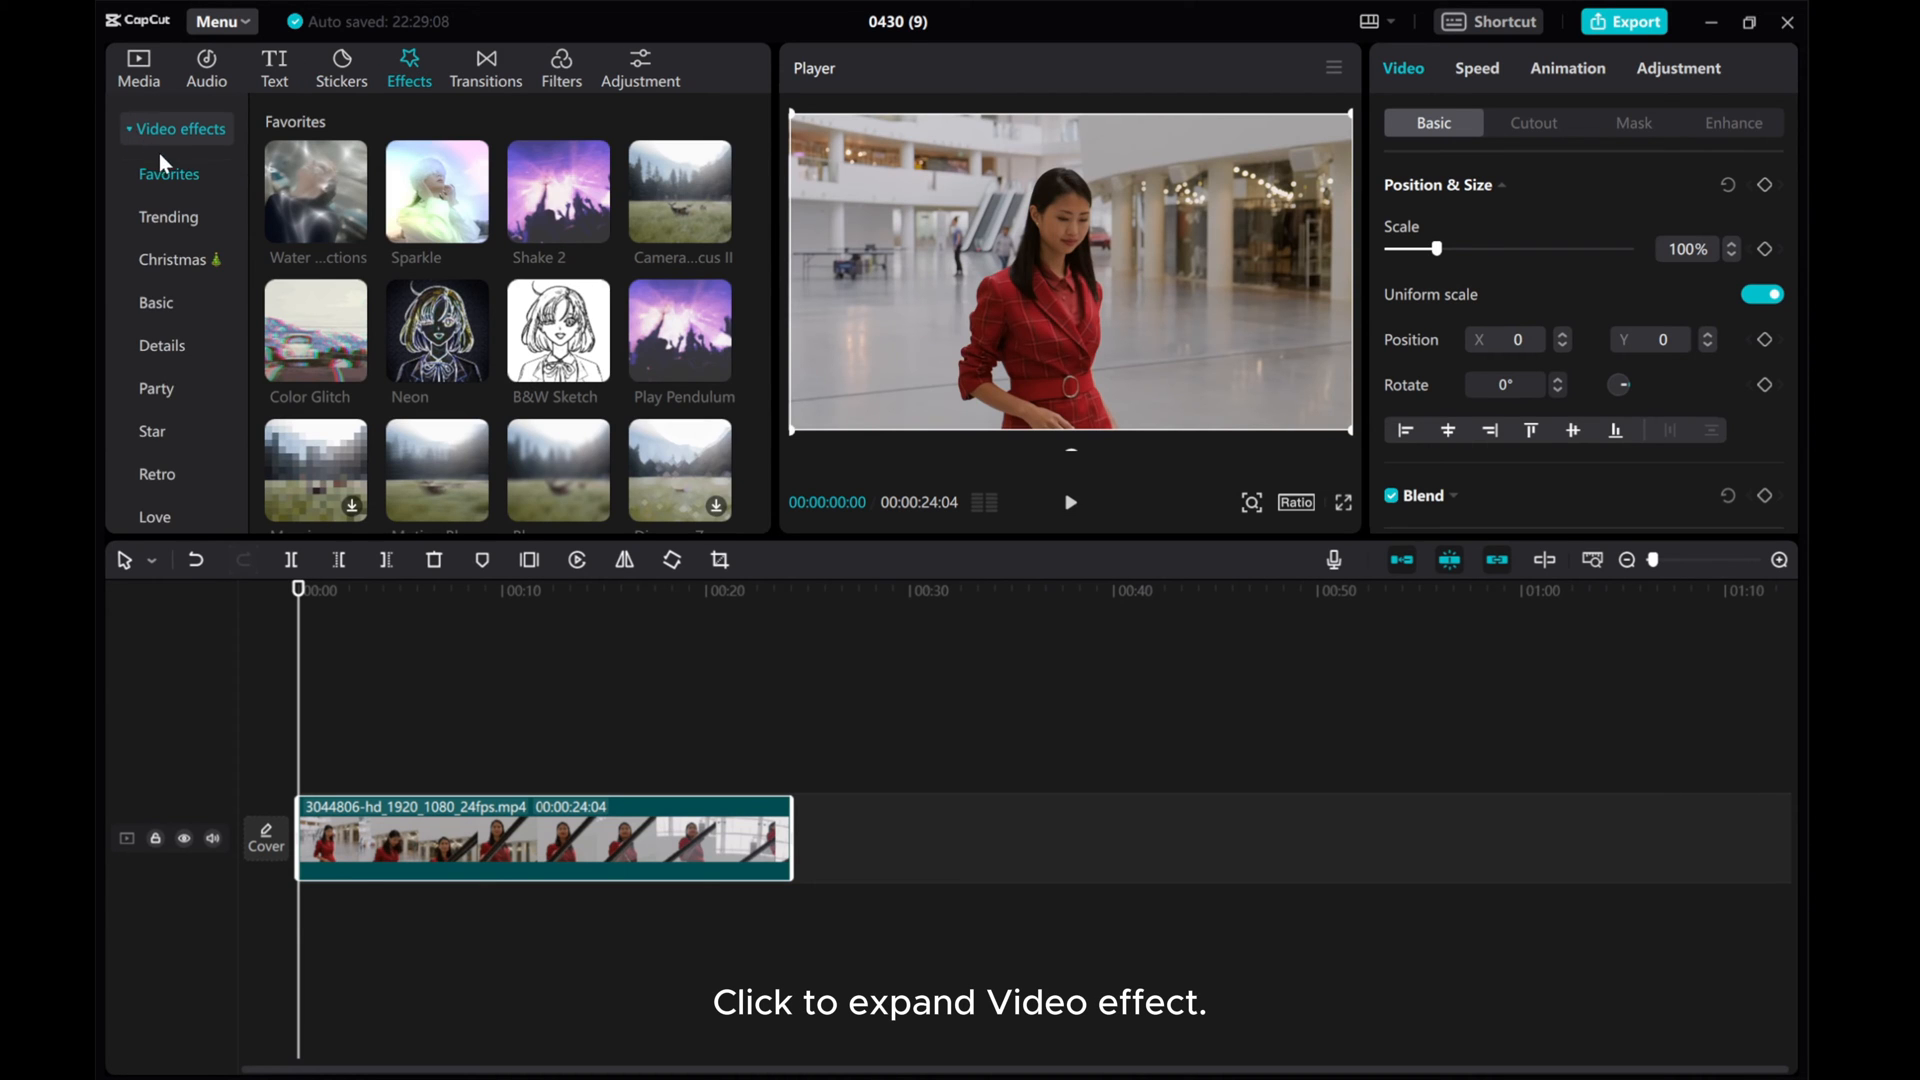
pyautogui.scroll(-3)
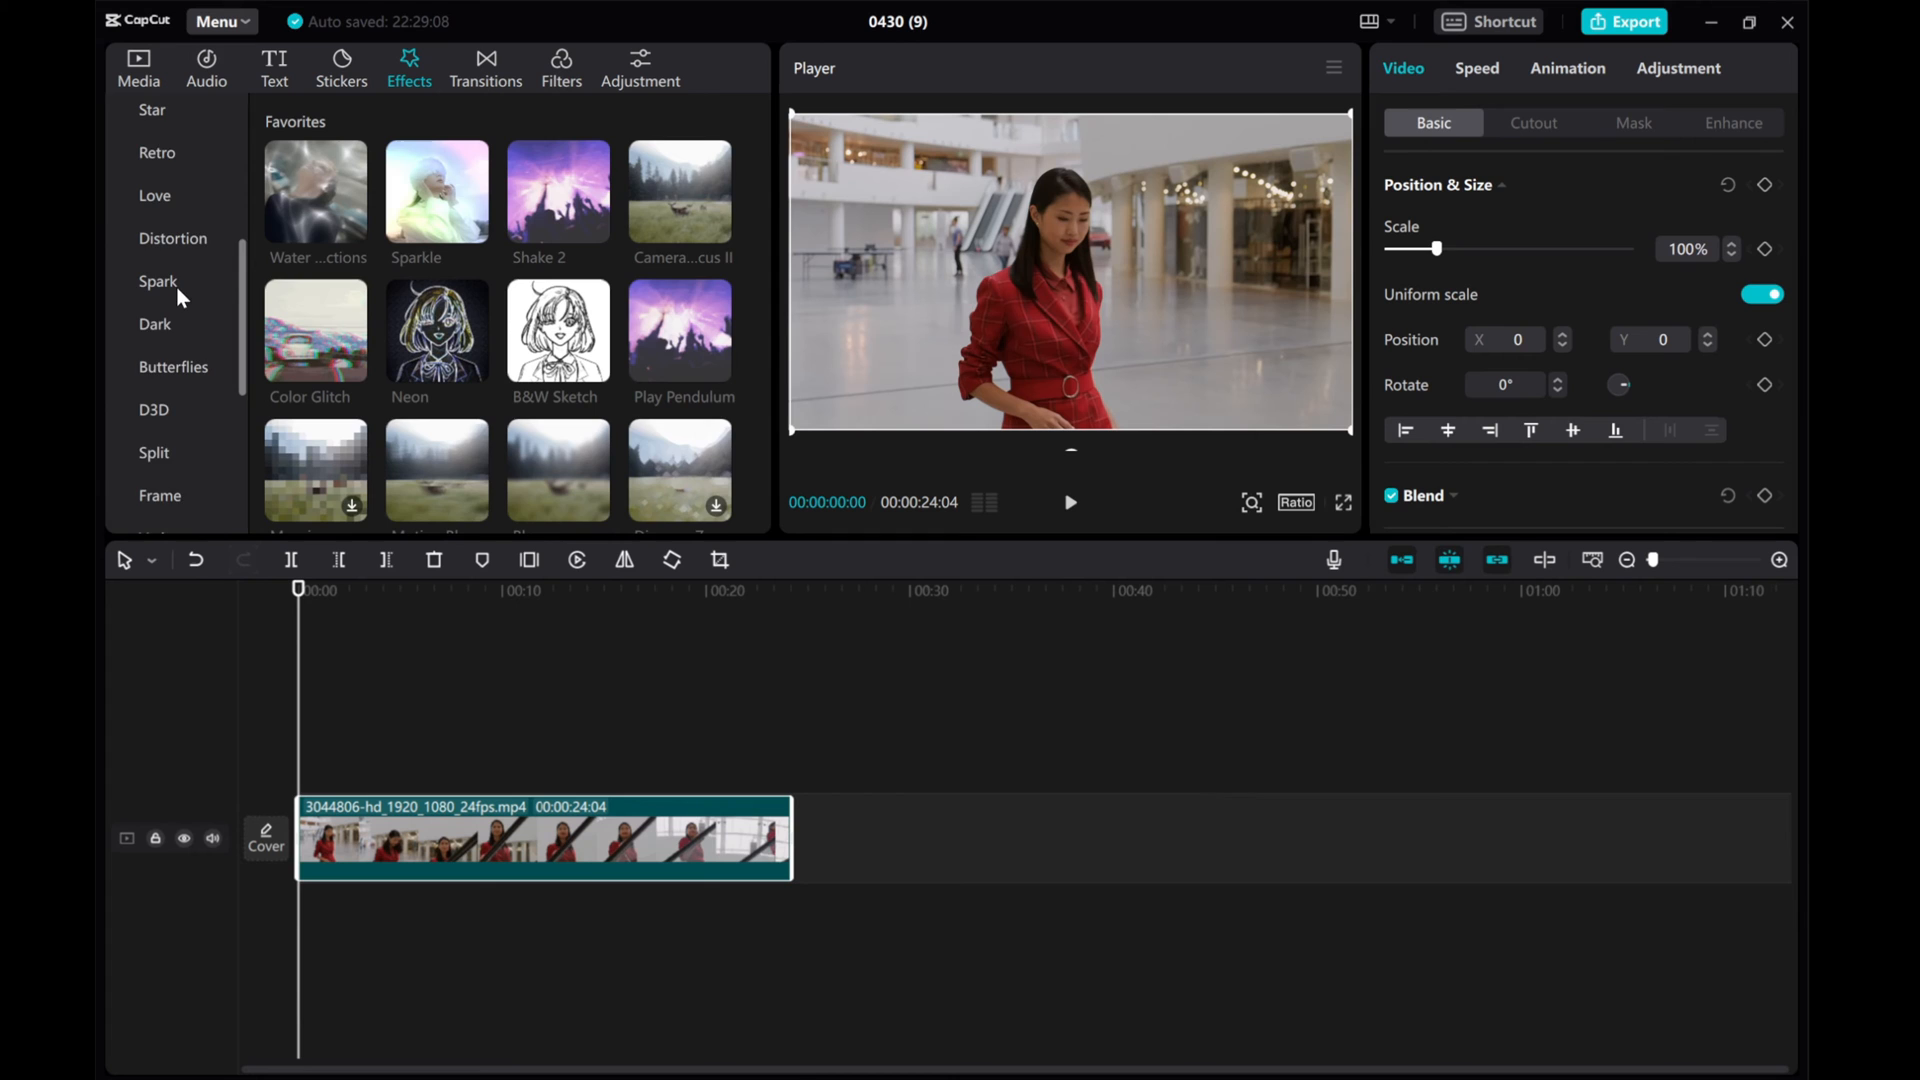
# - Show the Split category of screen-splitting video effects
pyautogui.click(154, 346)
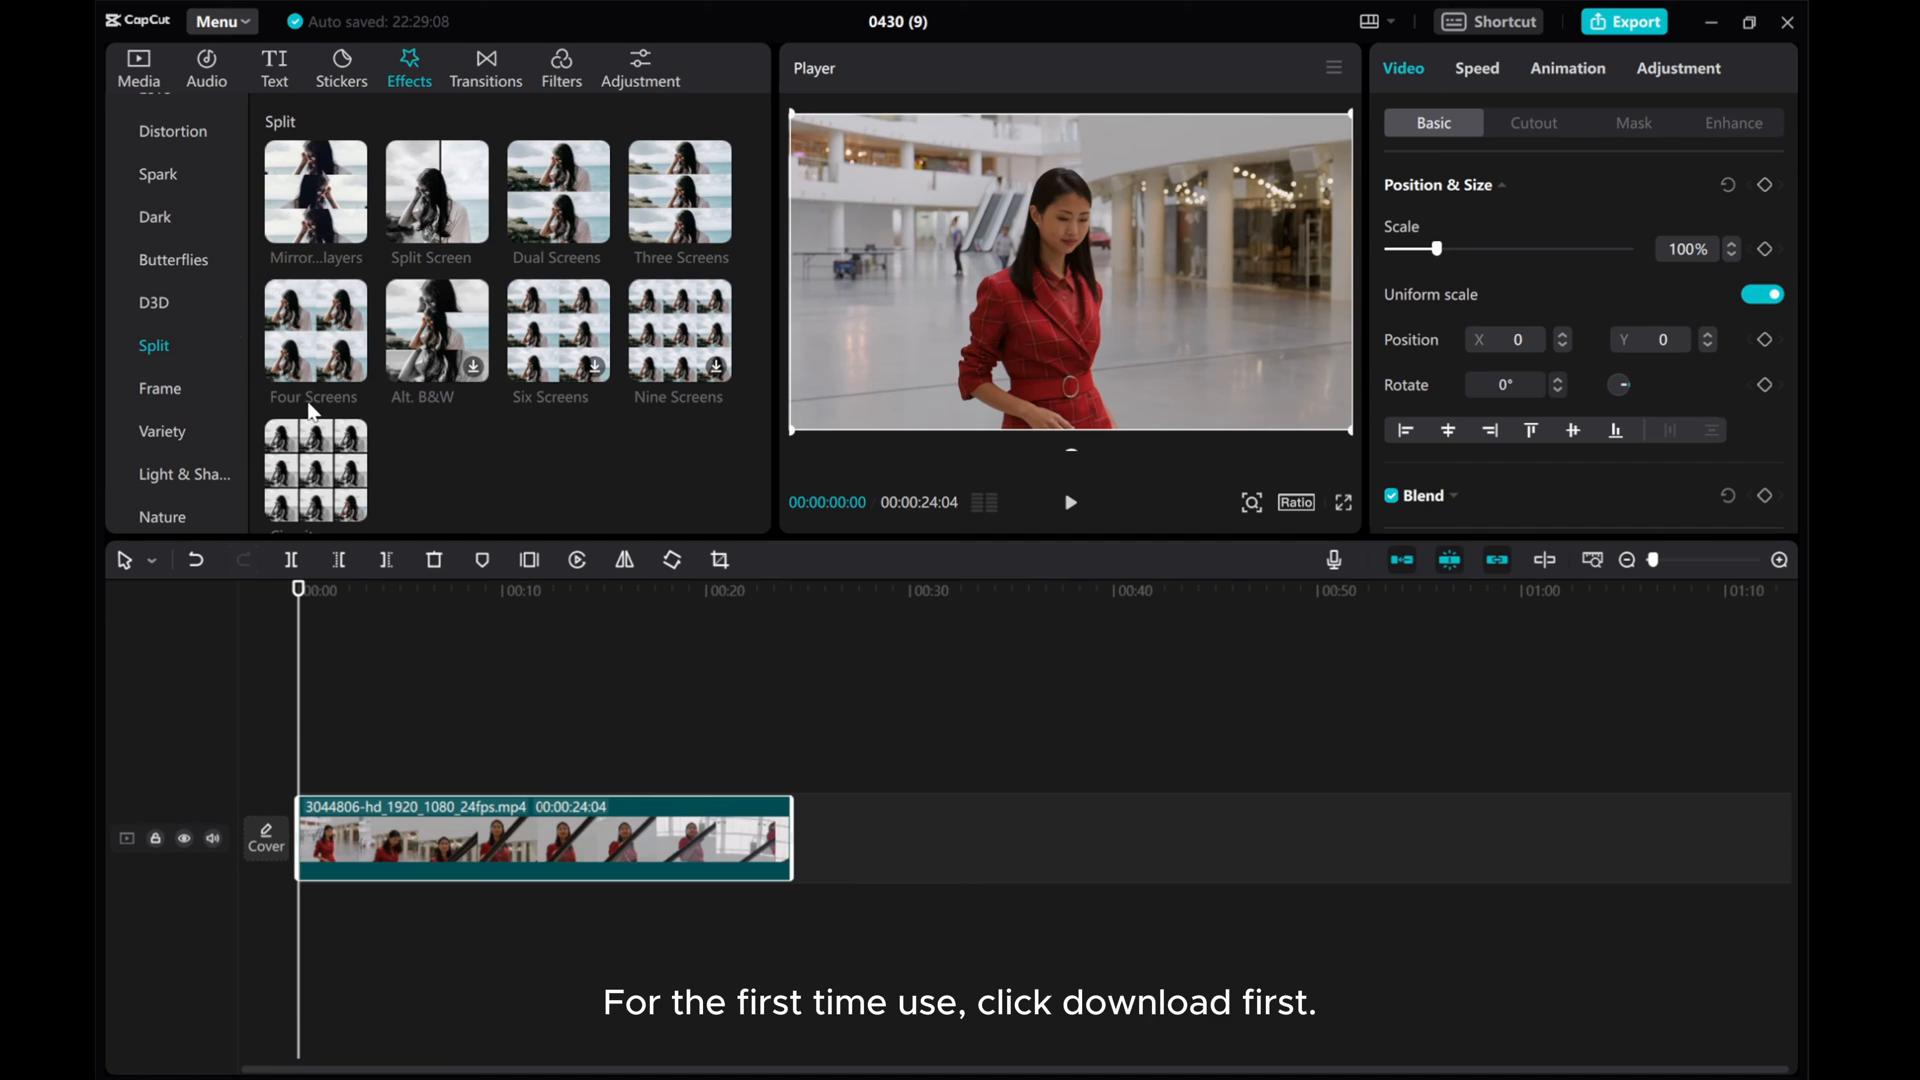
pyautogui.moveTo(478, 360)
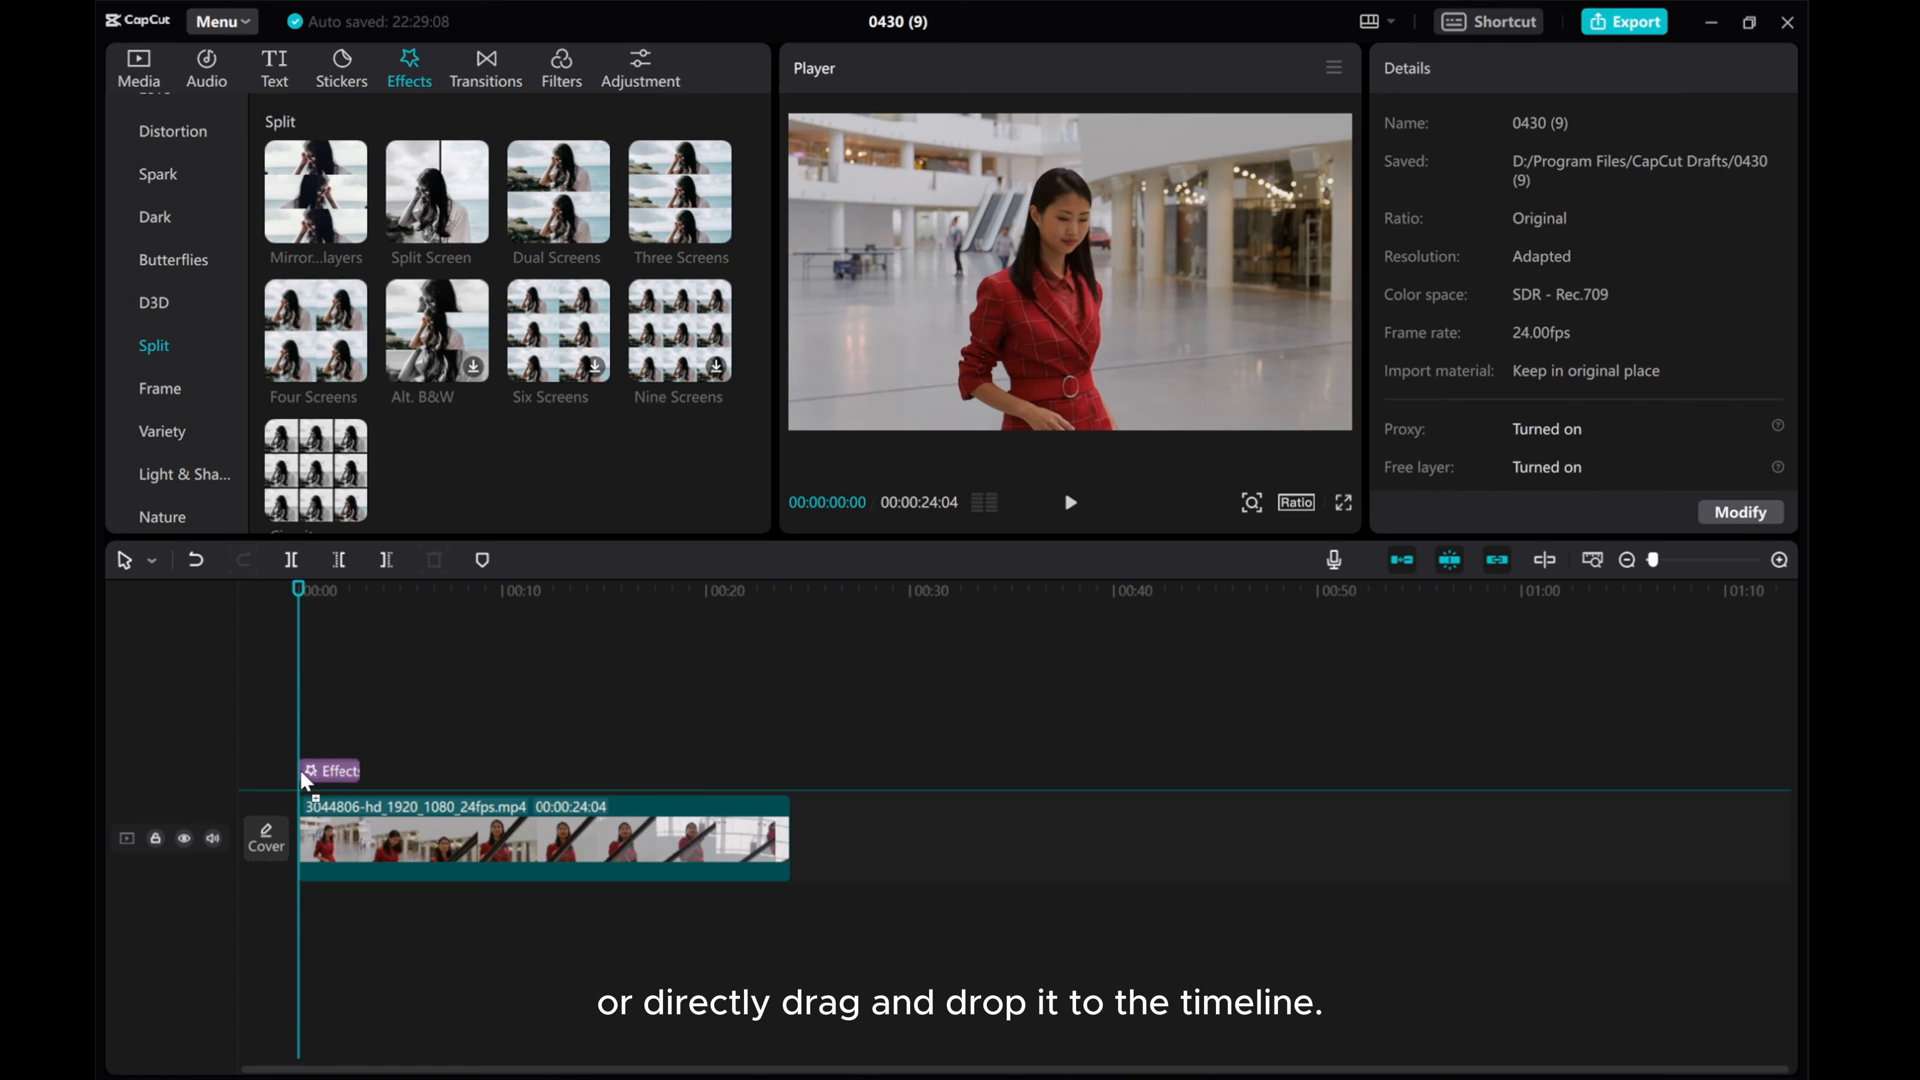
# - Apply the Four Screens effect across the whole clip and return the playhead to the start
pyautogui.click(314, 324)
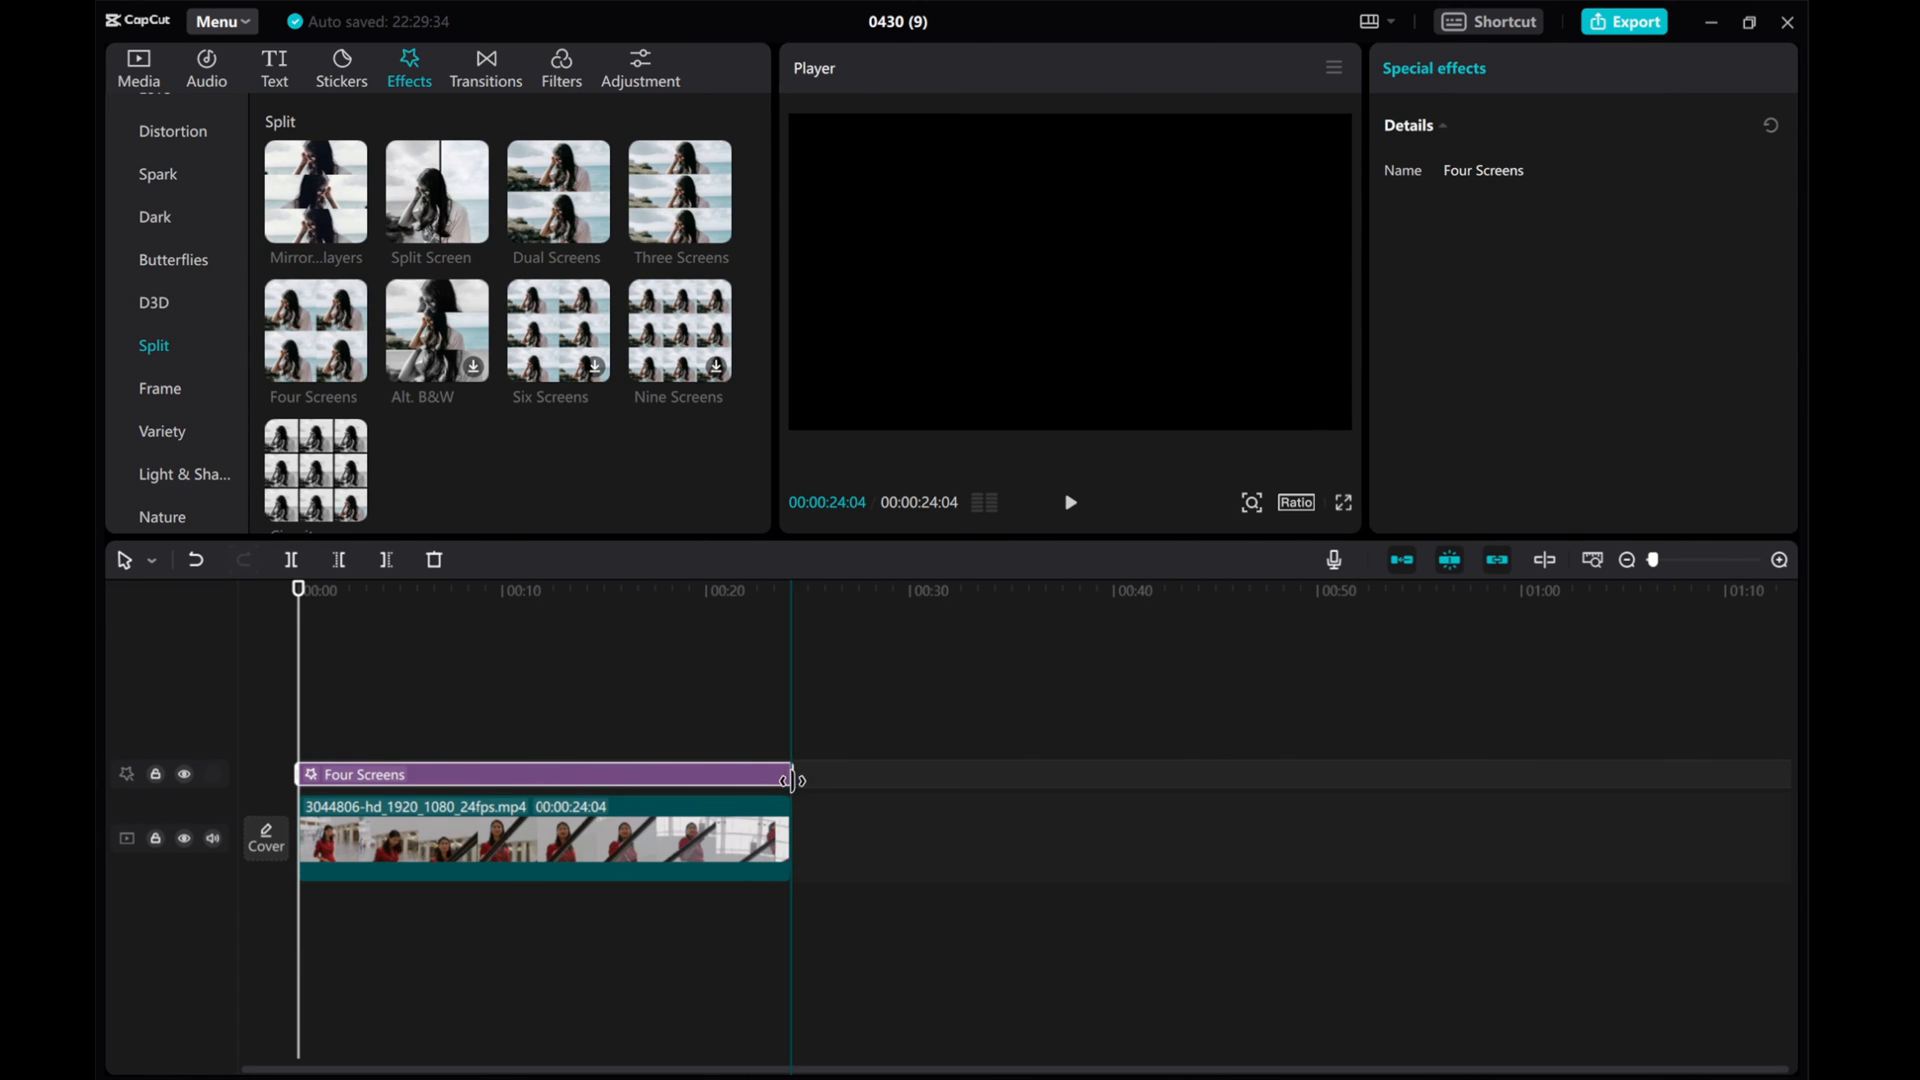
pyautogui.click(298, 590)
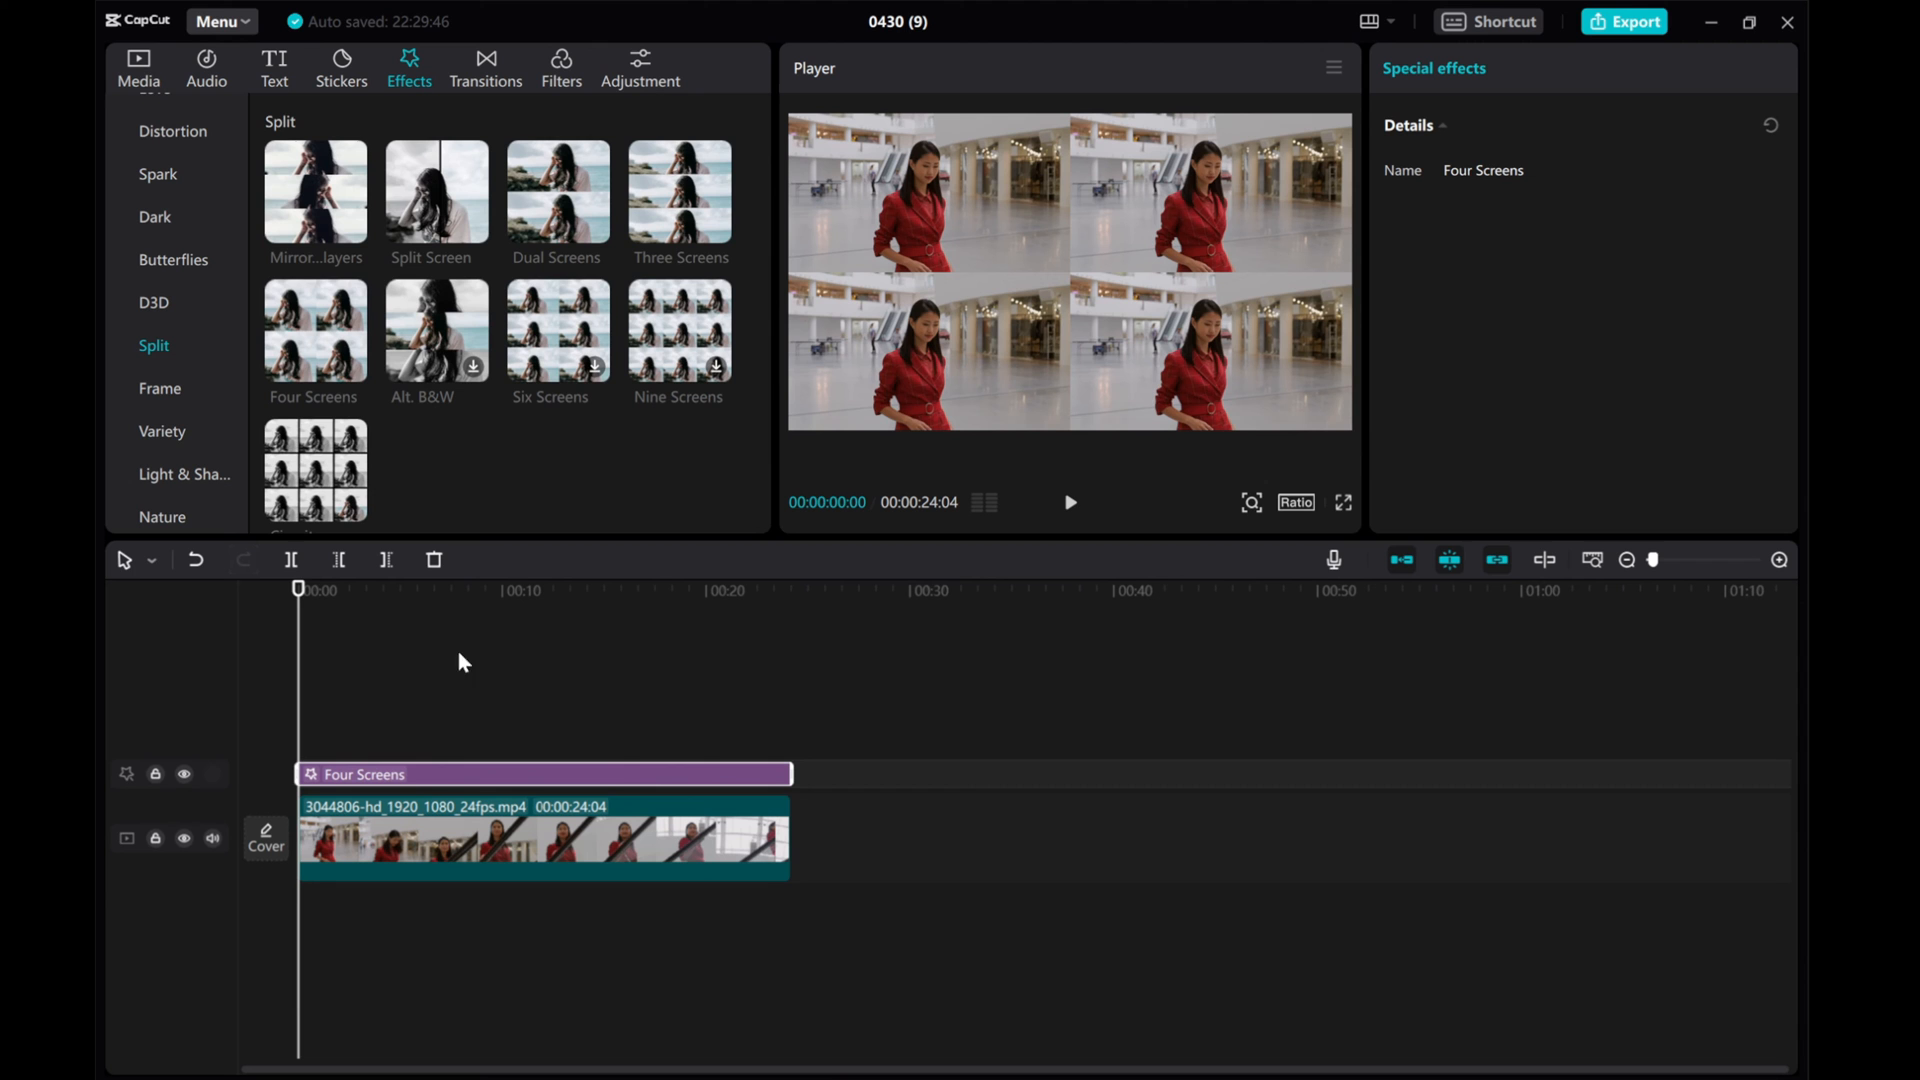
pyautogui.click(1068, 502)
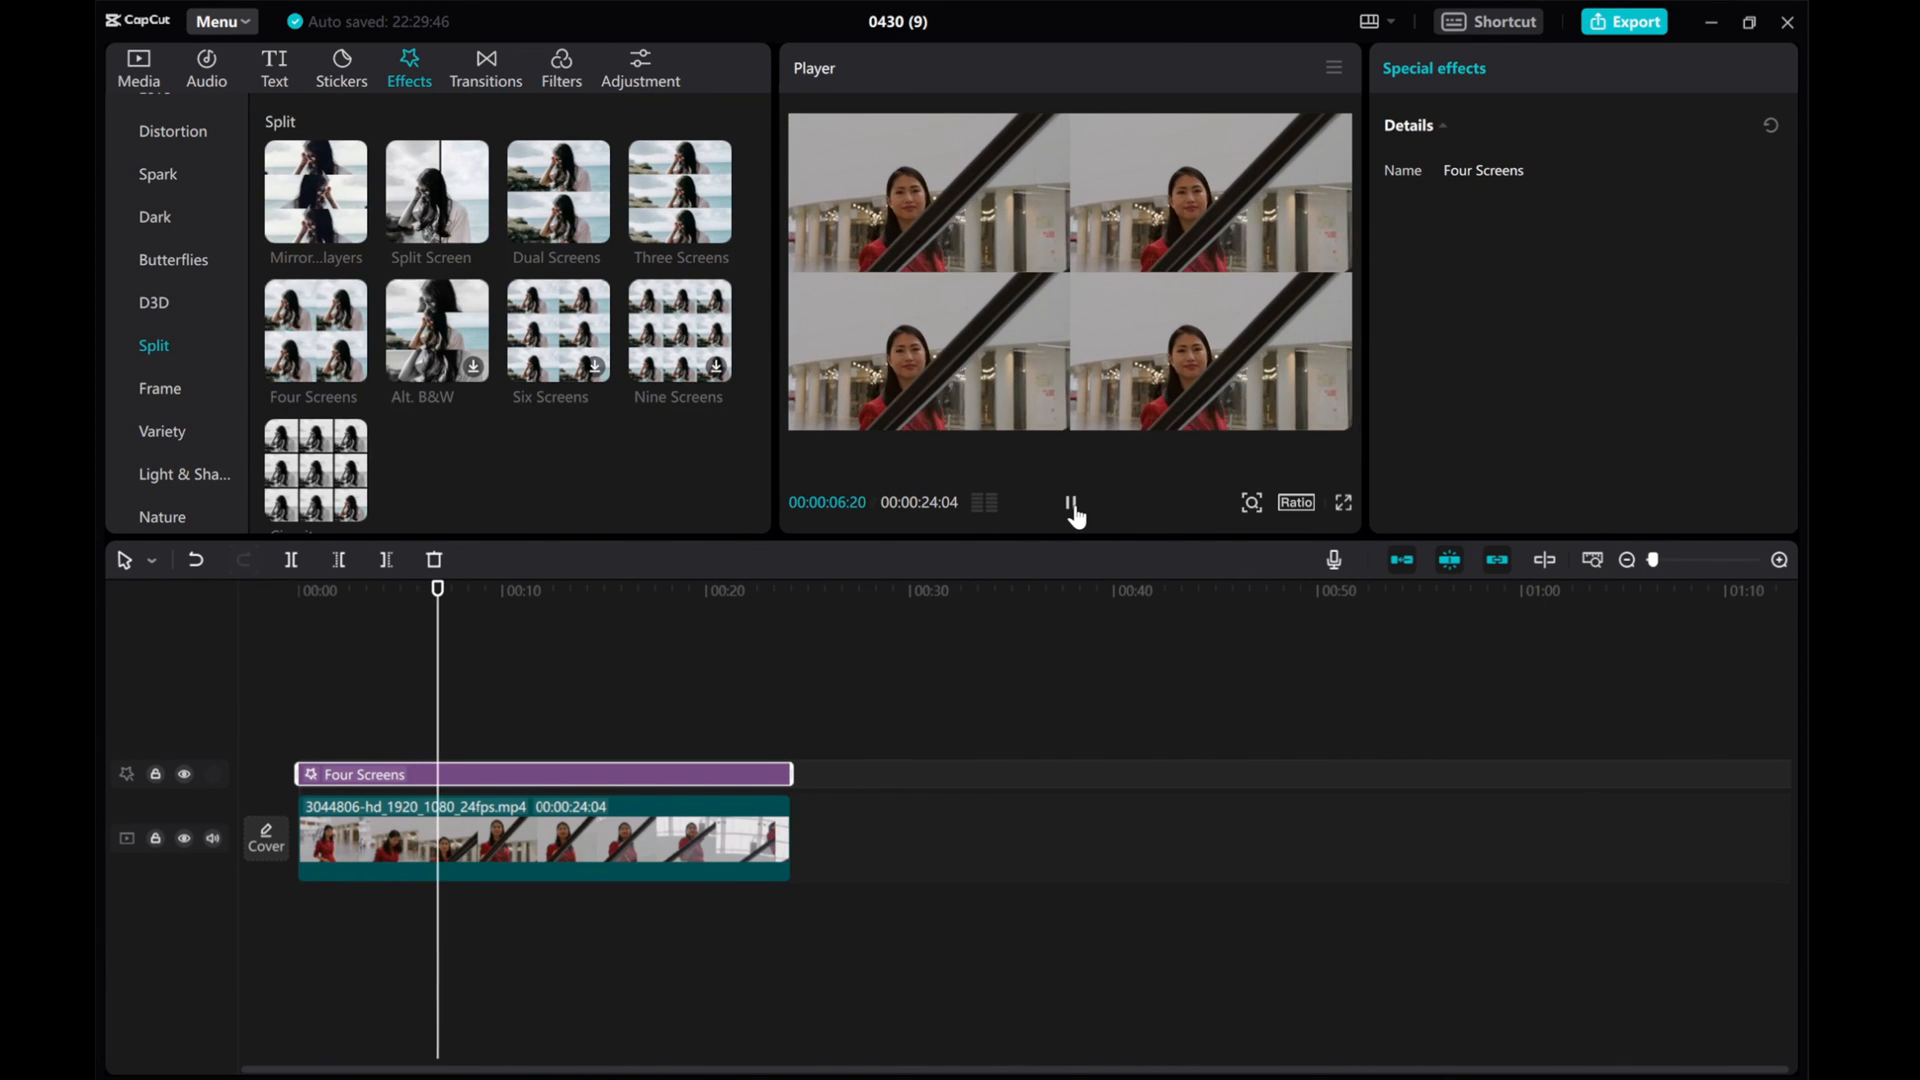
pyautogui.click(1068, 504)
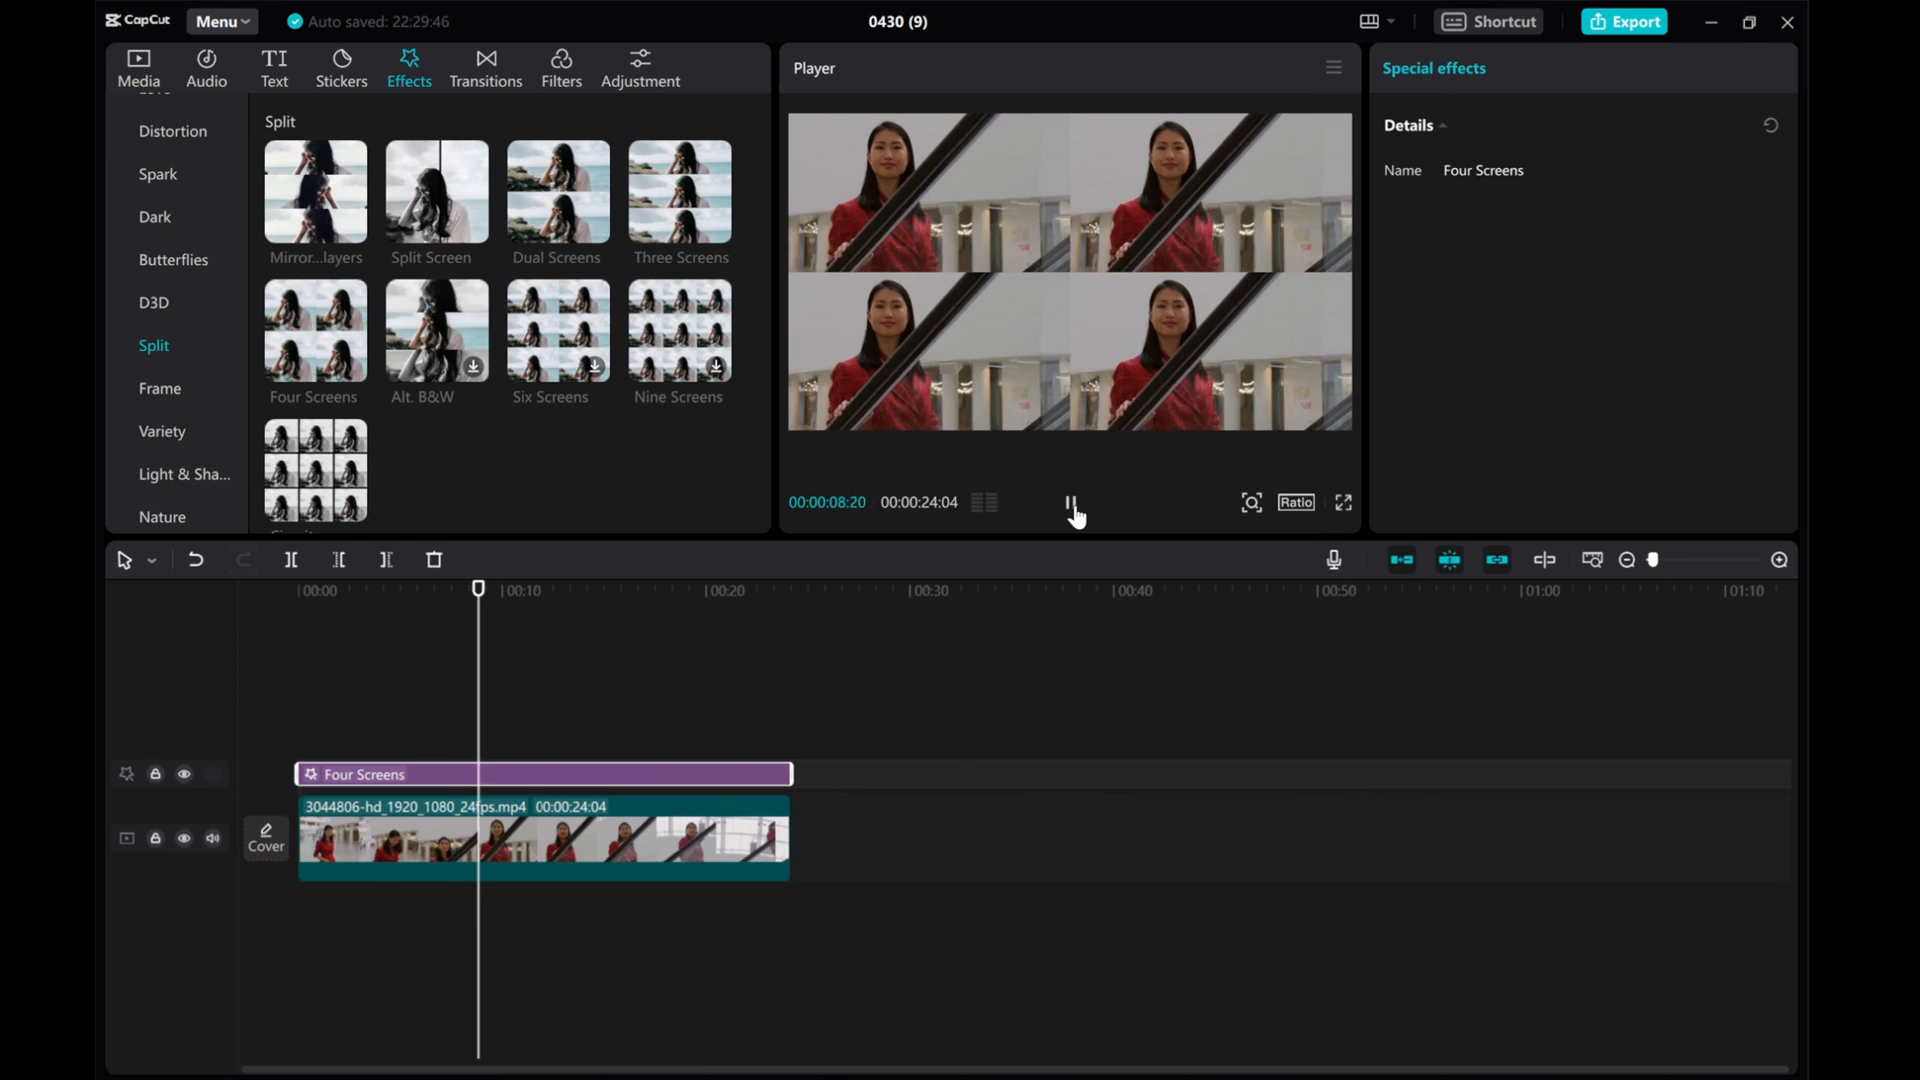